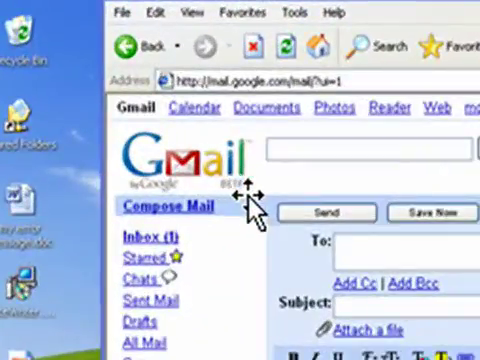
{"action": "mouse_move", "coordinate": [278, 170]}
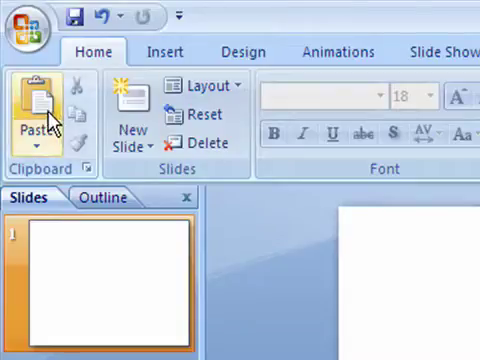
Paste the copied Gmail logo onto the first slide.
{"action": "left_click", "coordinate": [40, 110]}
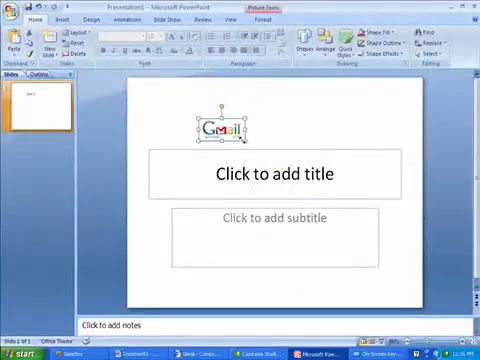